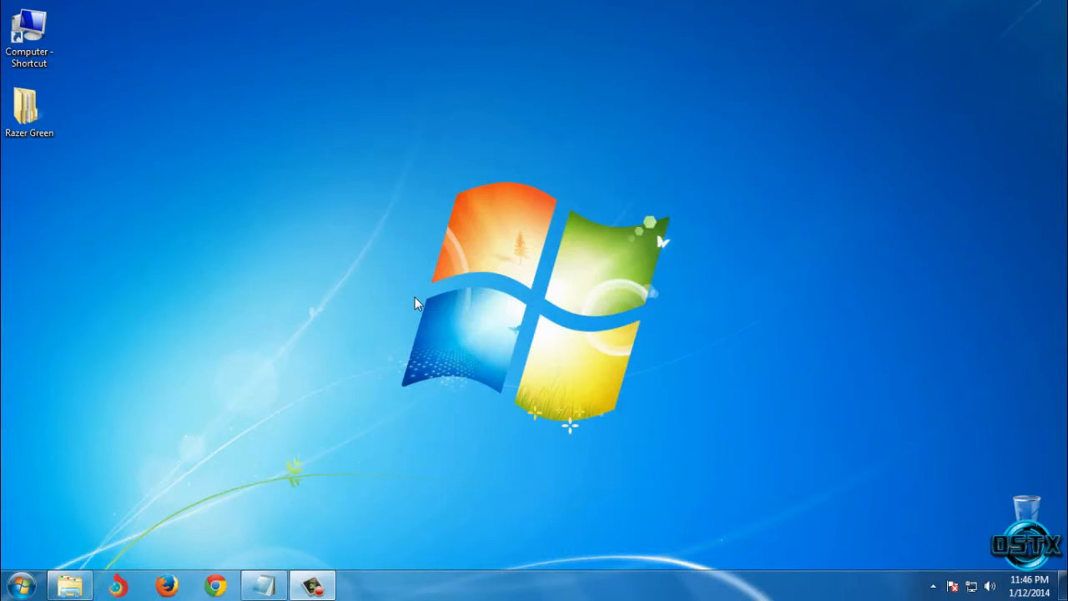
Open the Razer Green folder from the desktop via its right-click menu.
right_click(417, 302)
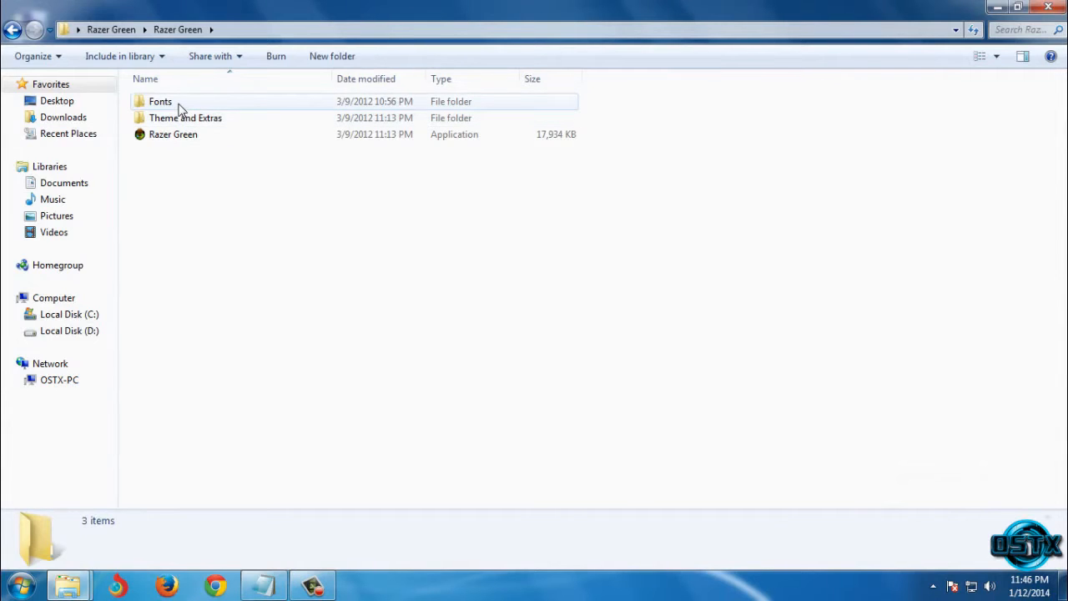
Install all seven TrueType fonts from the Fonts folder and return to Razer Green.
double_click(160, 102)
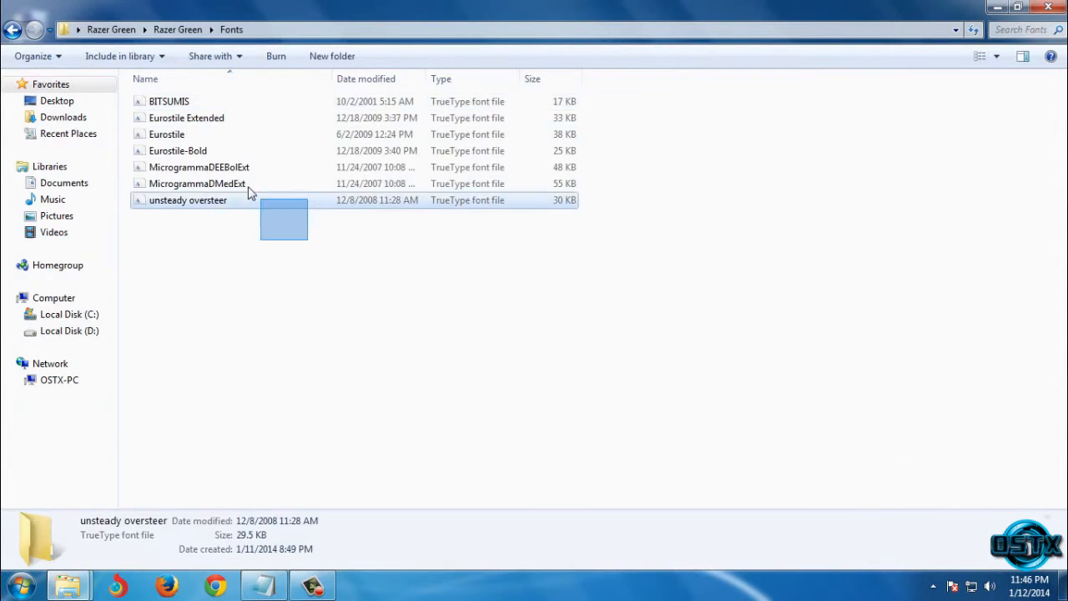
key("ctrl+a")
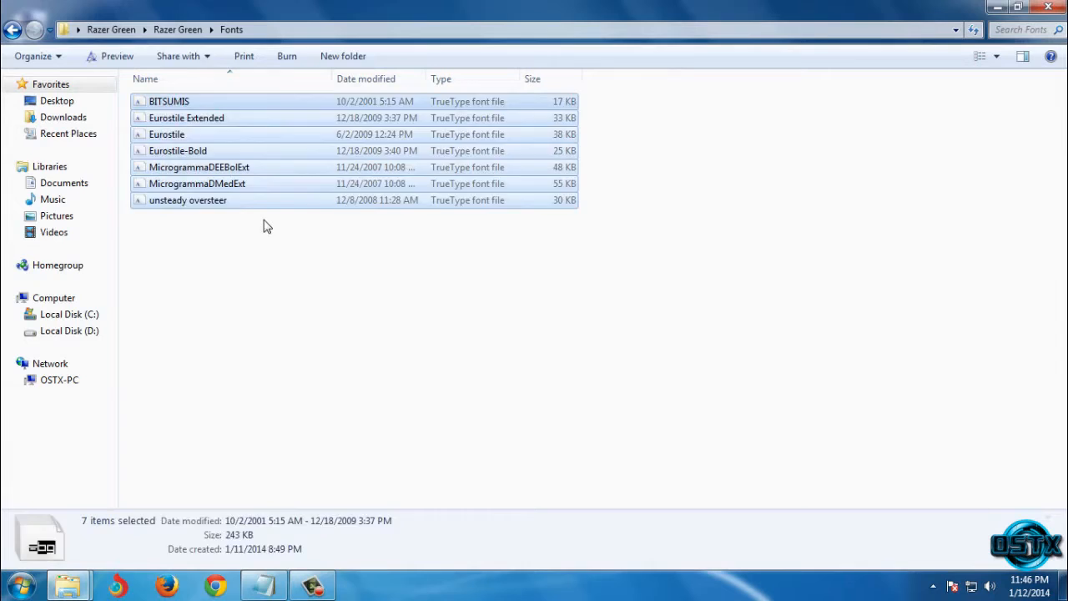
right_click(170, 102)
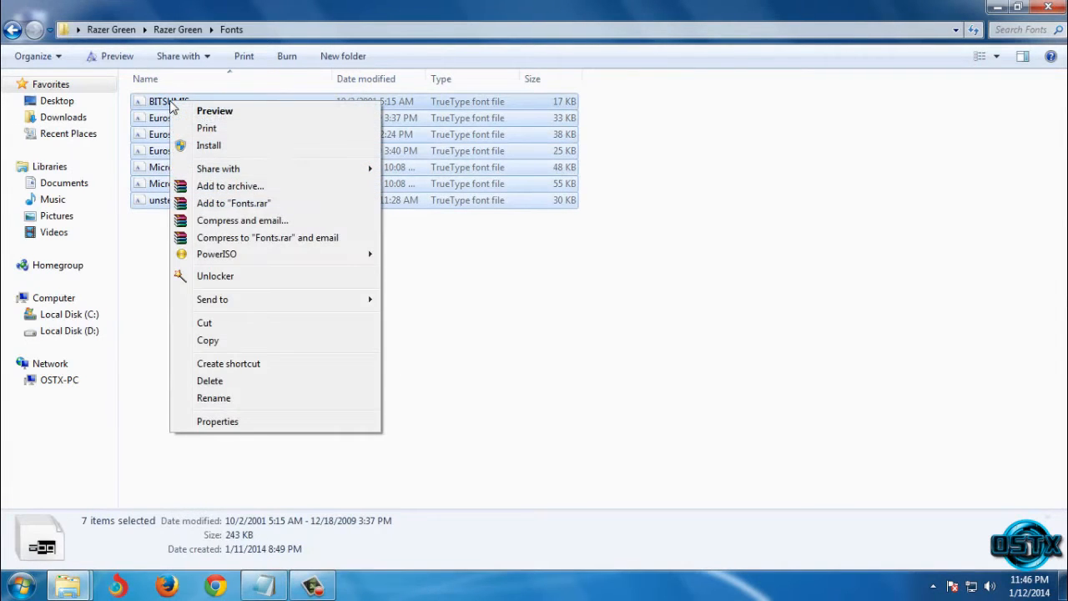
mouse_move(247, 150)
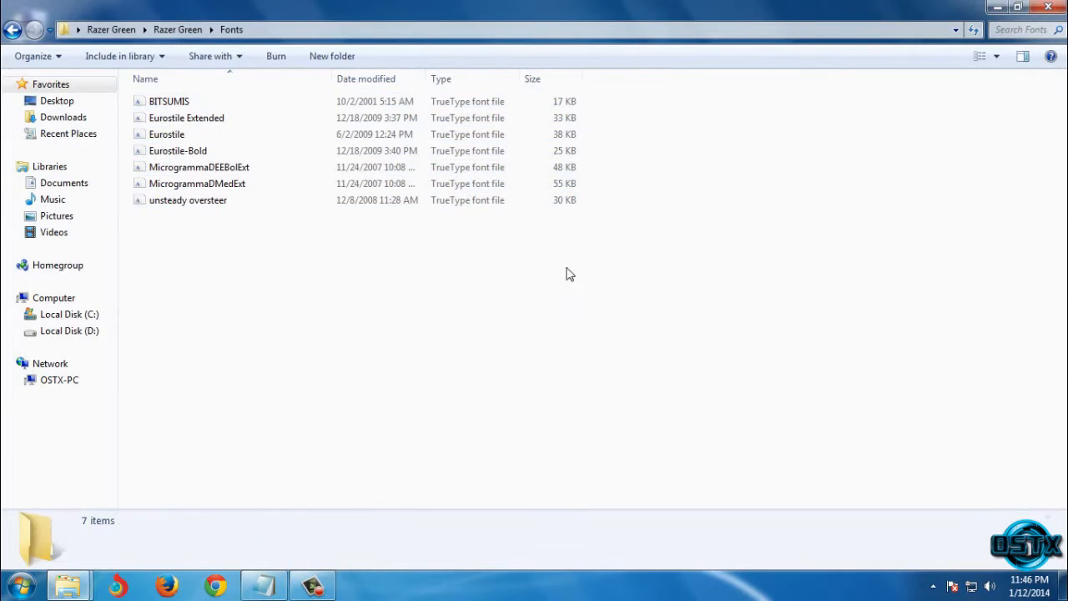
left_click(13, 30)
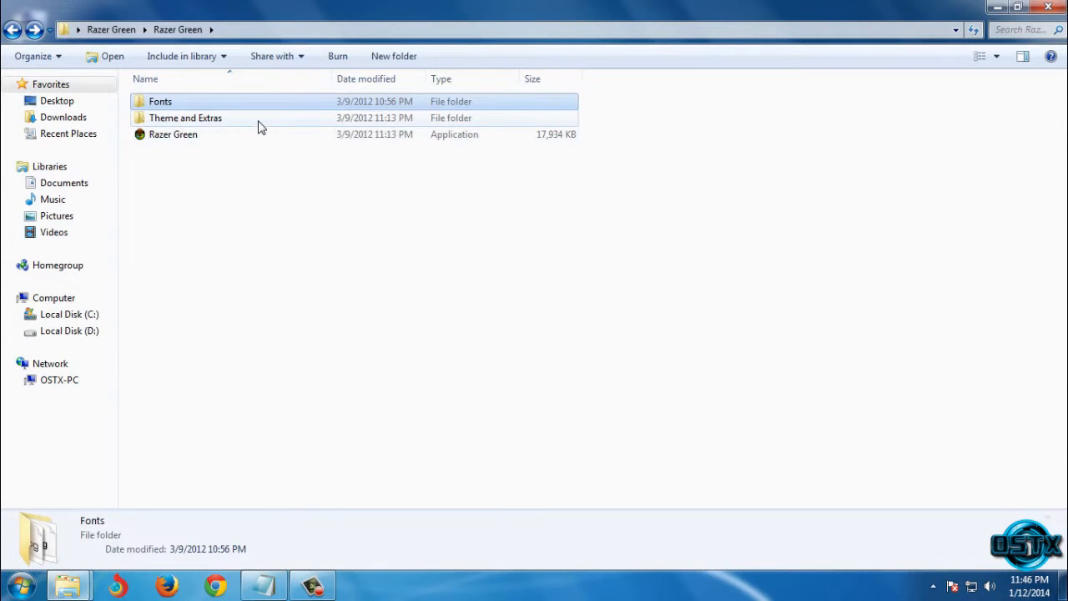
Open UniversalThemePatcher_20090409.zip from Theme and Extras in WinRAR.
double_click(185, 116)
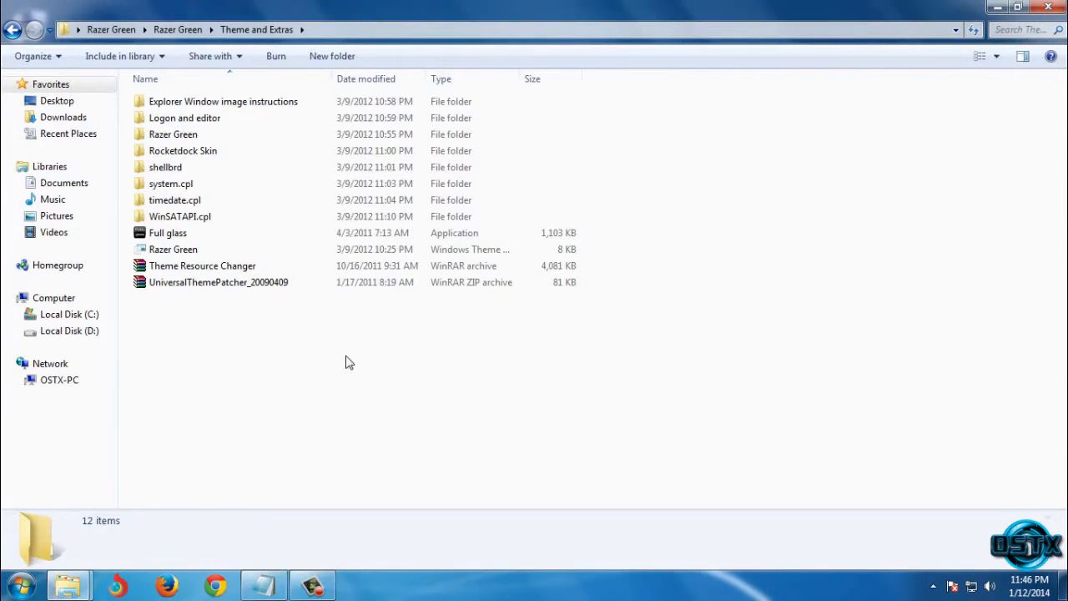
double_click(217, 282)
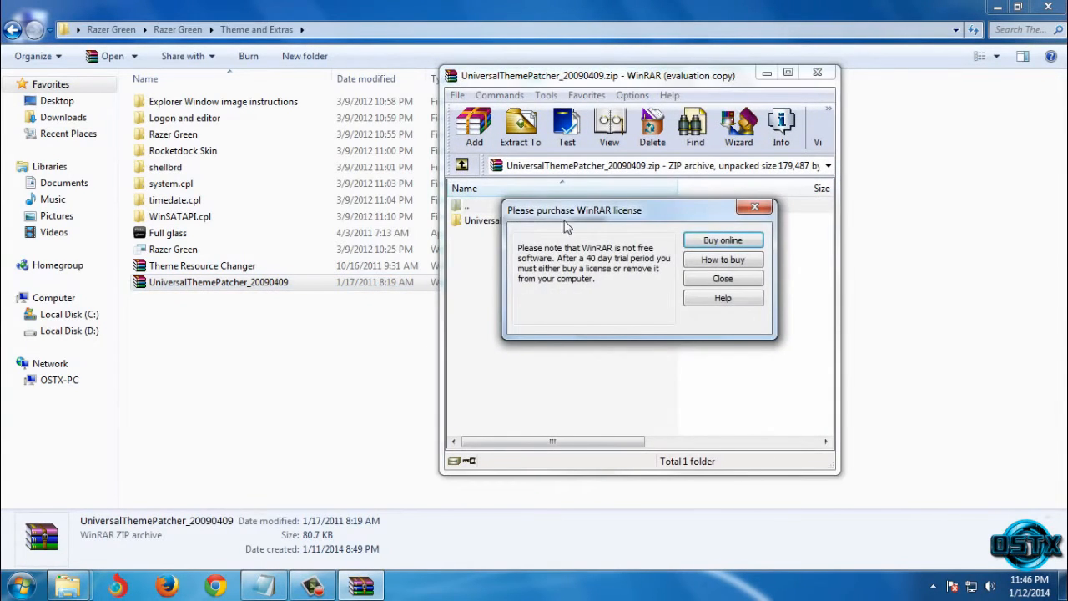
Run UniversalThemePatcher-x64.exe from the archive, confirm patching, and close WinRAR.
left_click(721, 277)
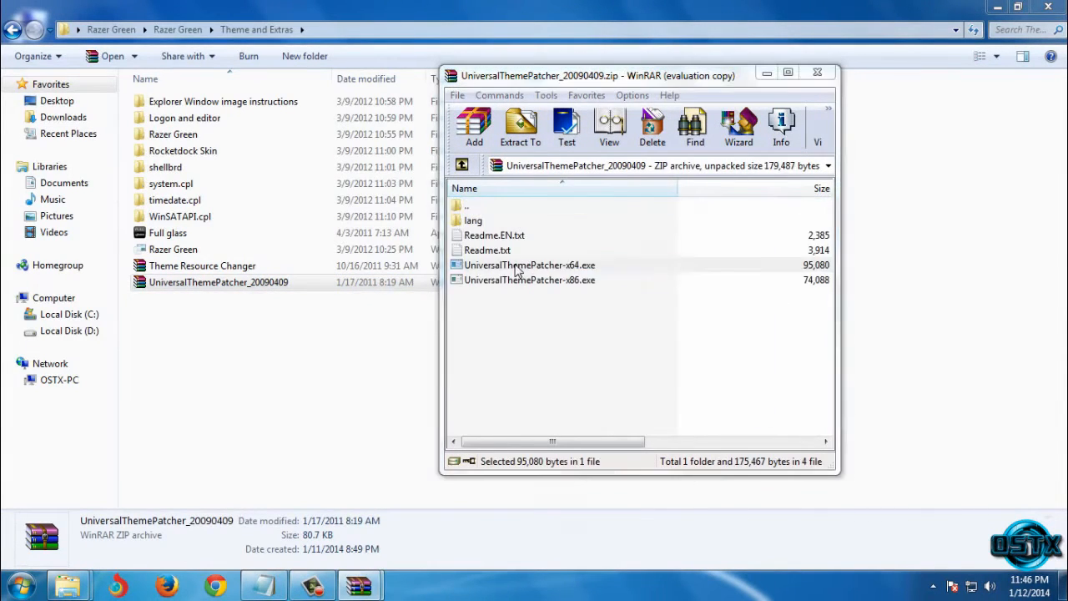
double_click(529, 264)
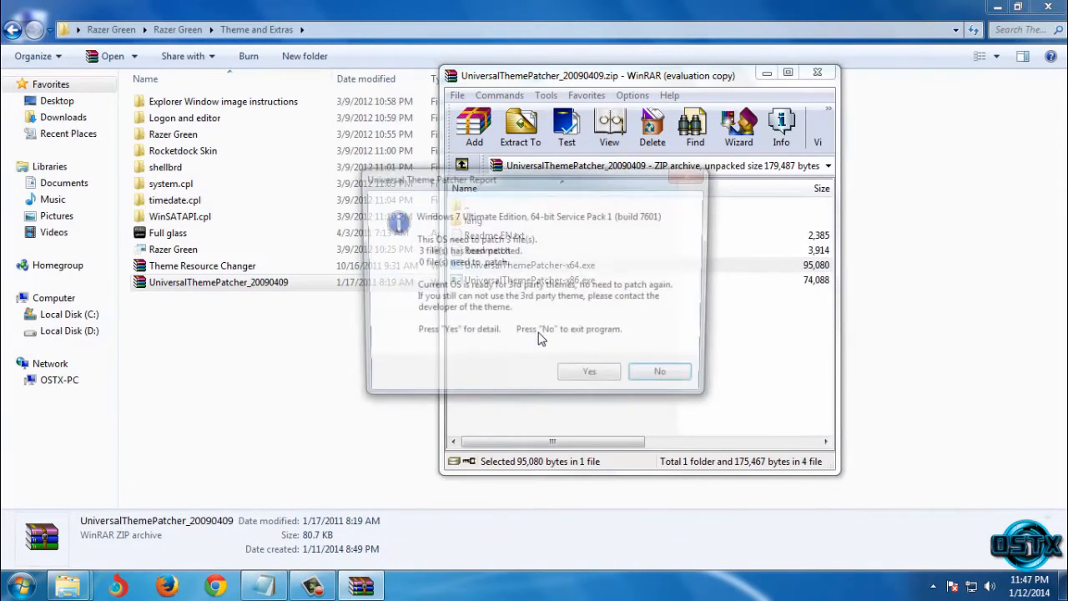
left_click(589, 371)
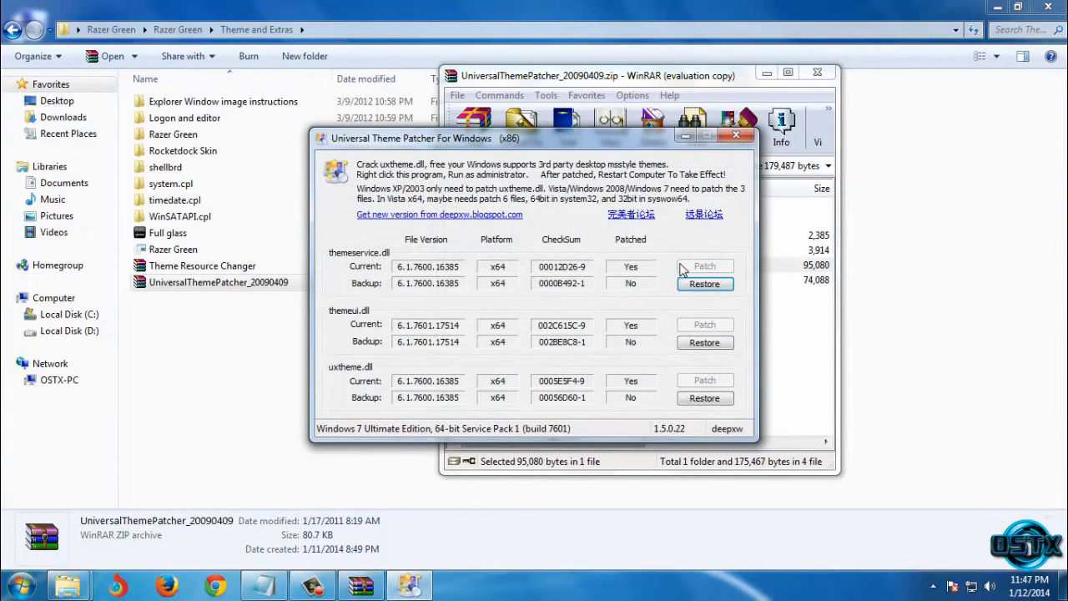
mouse_move(721, 377)
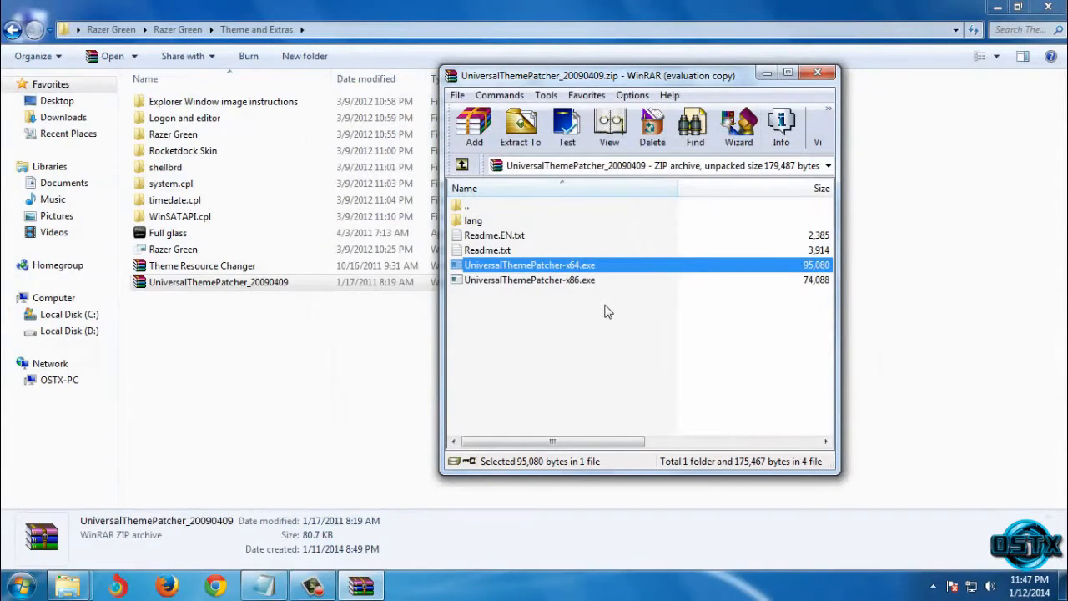
mouse_move(592, 292)
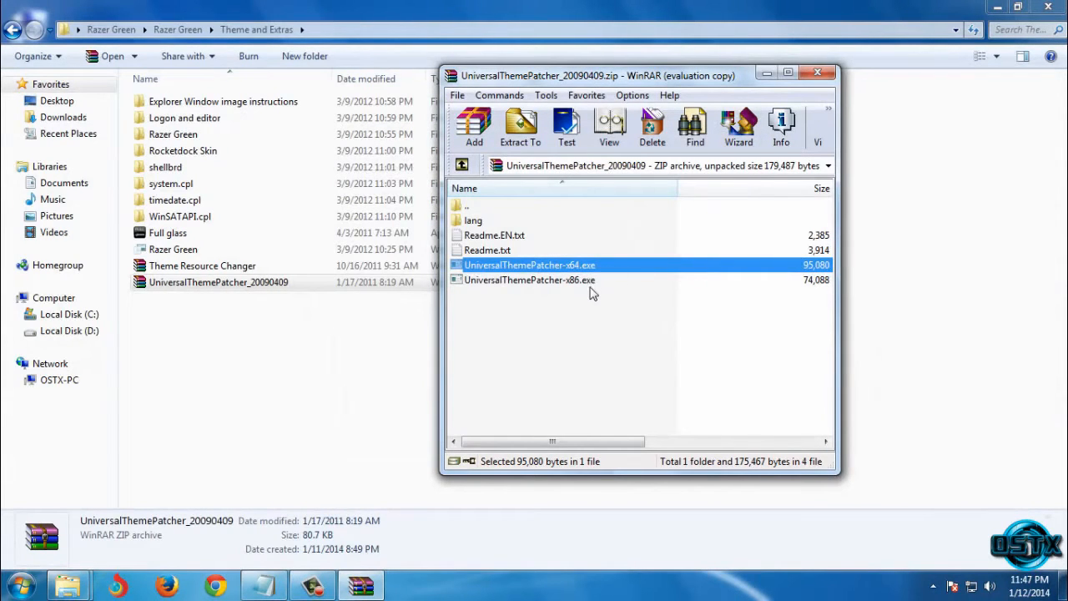
left_click(531, 280)
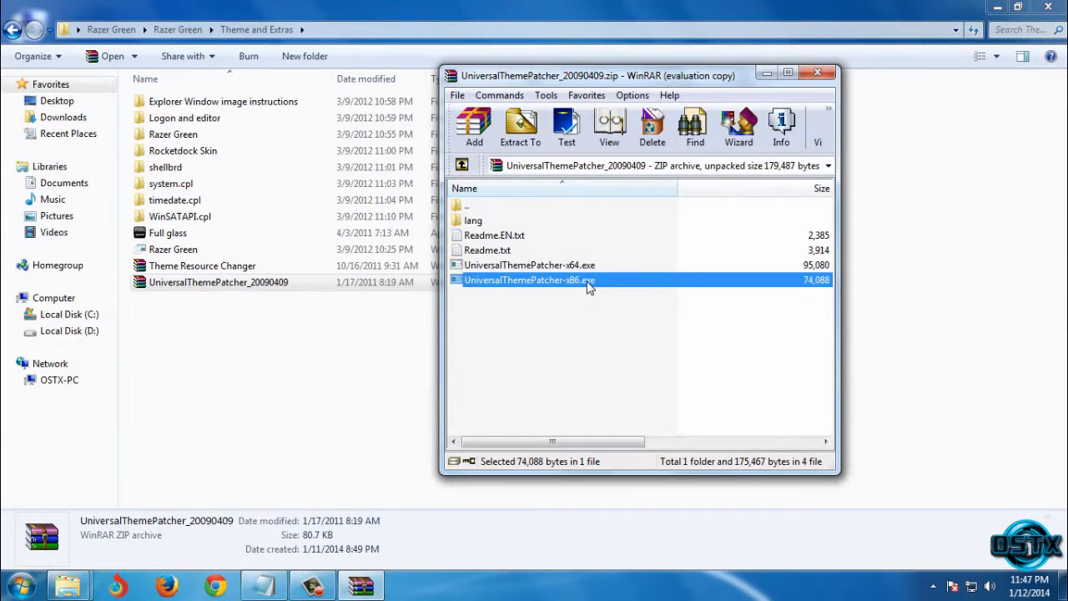
mouse_move(598, 279)
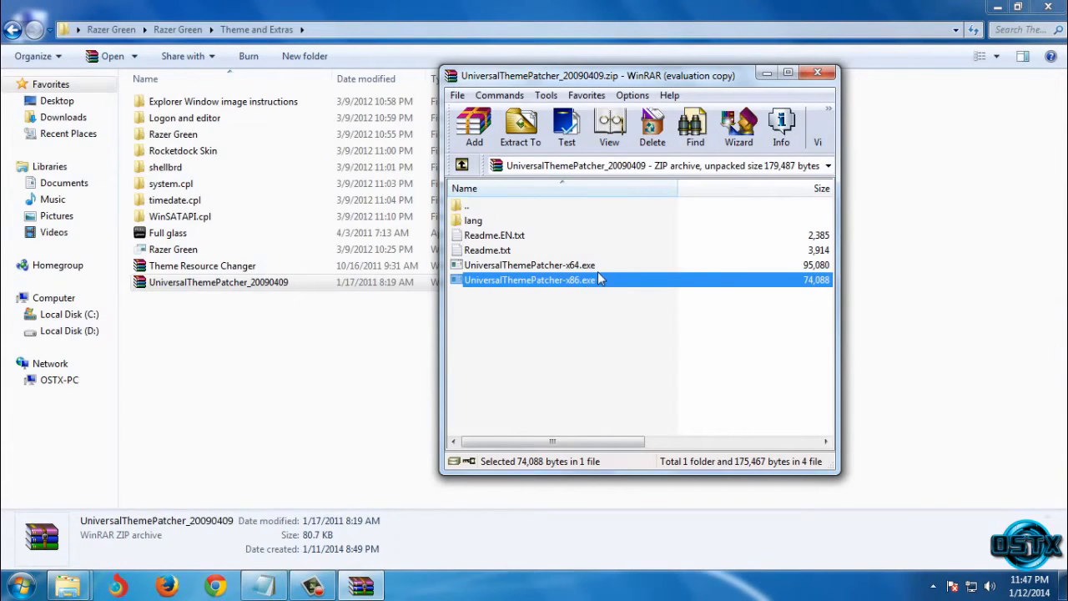
left_click(818, 74)
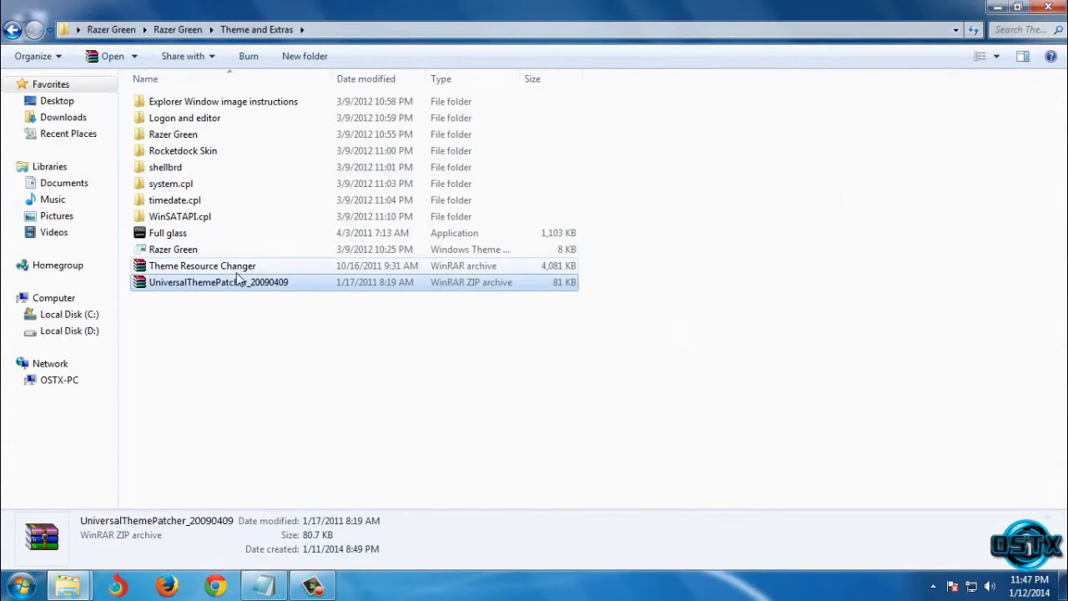
Open Theme Resource Changer.rar and browse its single folder in WinRAR.
double_click(202, 266)
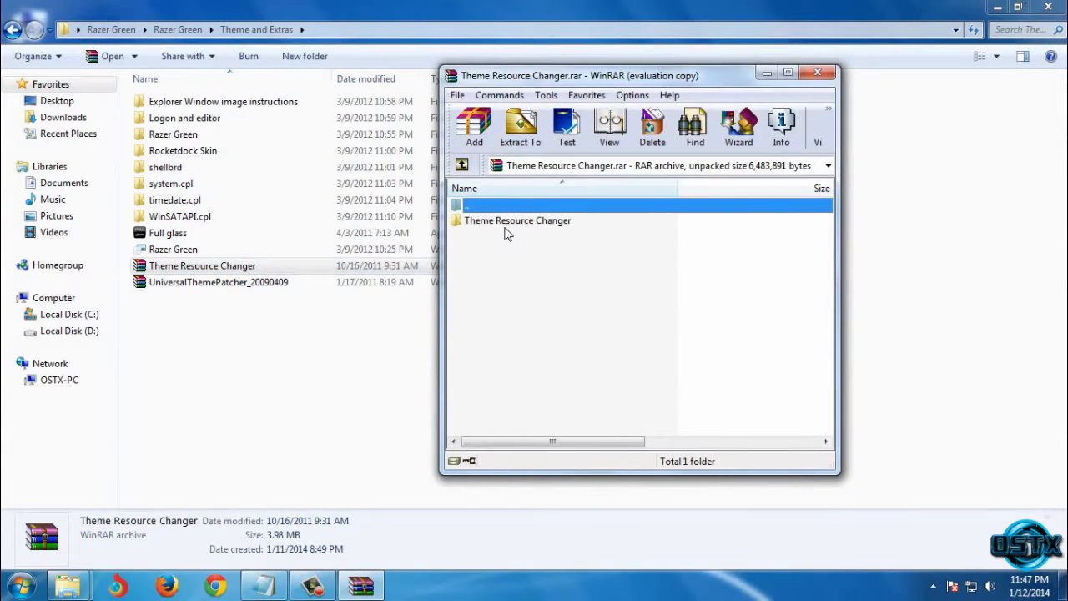
double_click(517, 220)
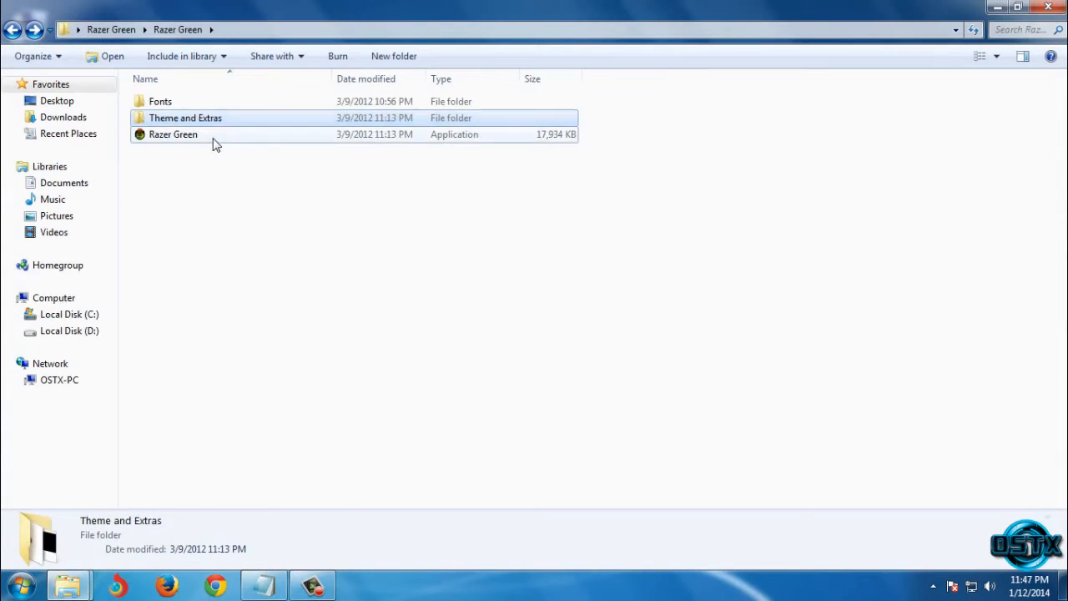
Run Razer Green.exe, accept its terms and extract the visual style to C:\Windows\Resources\Themes.
double_click(174, 133)
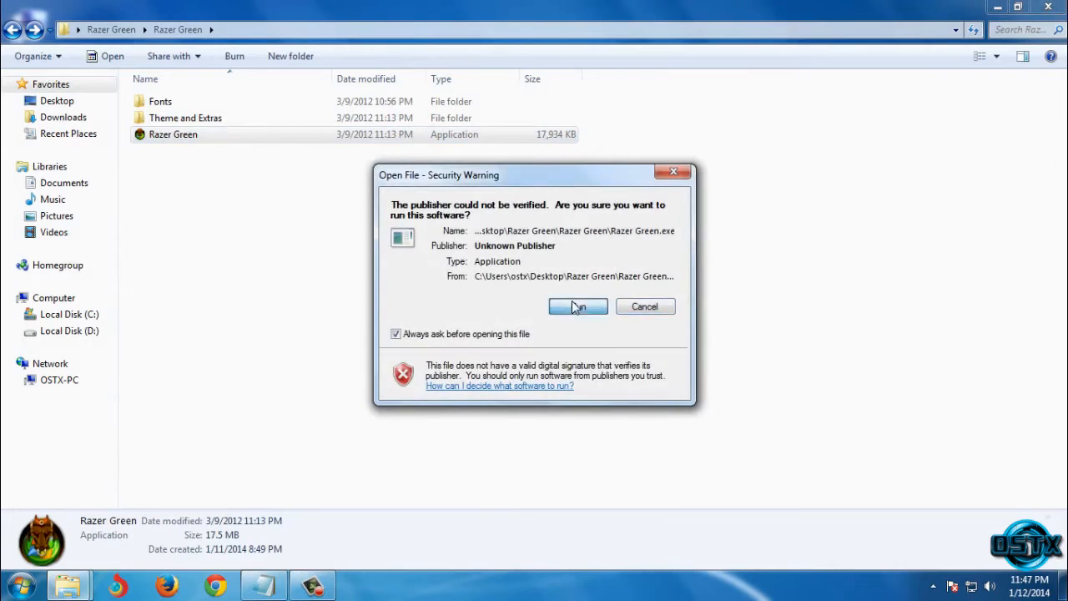
left_click(578, 307)
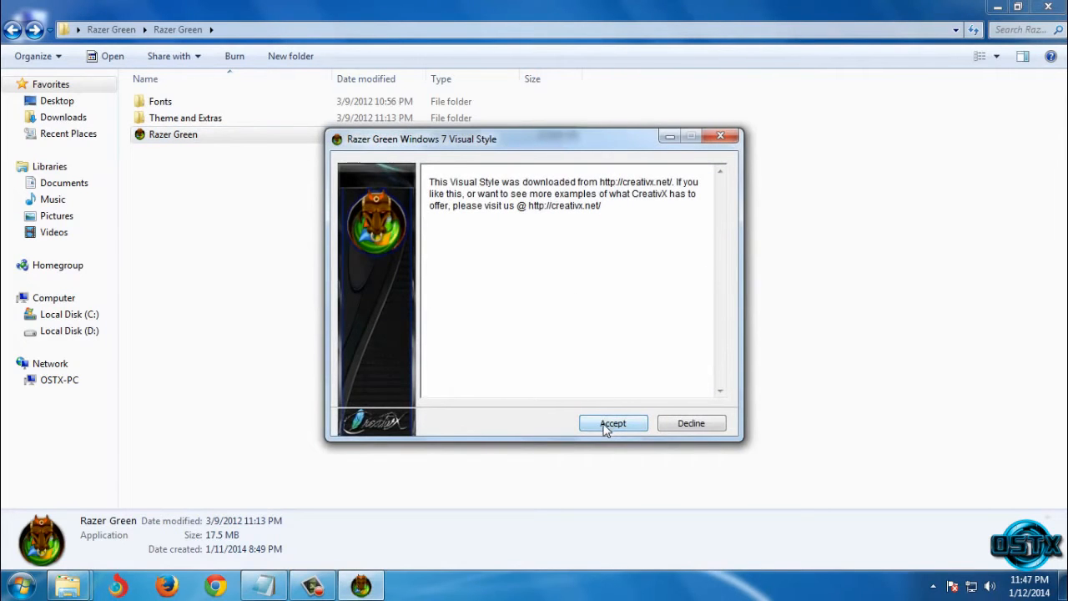
left_click(613, 424)
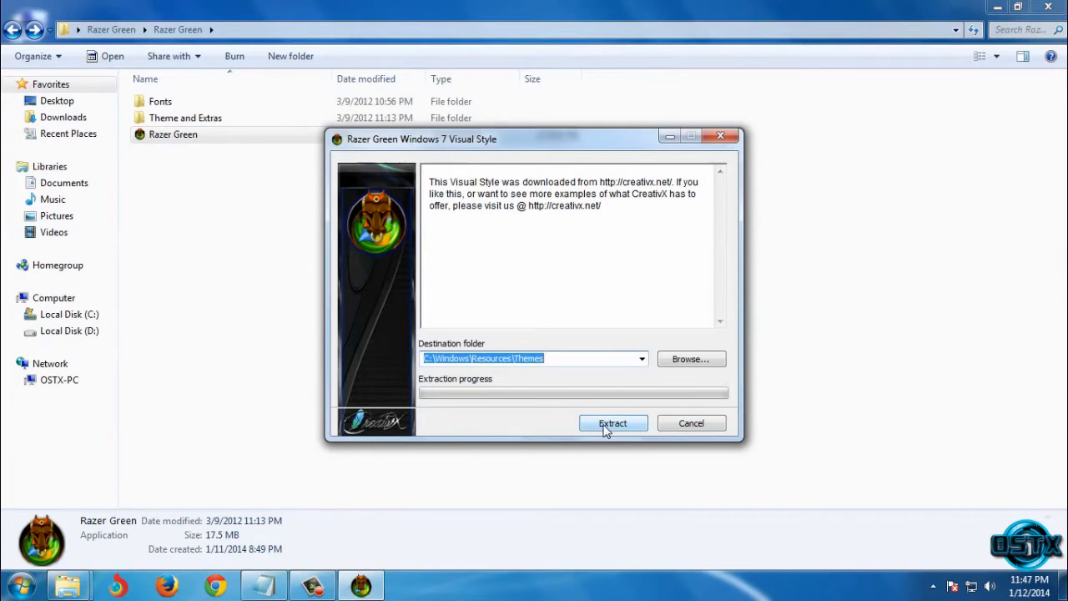
left_click(613, 424)
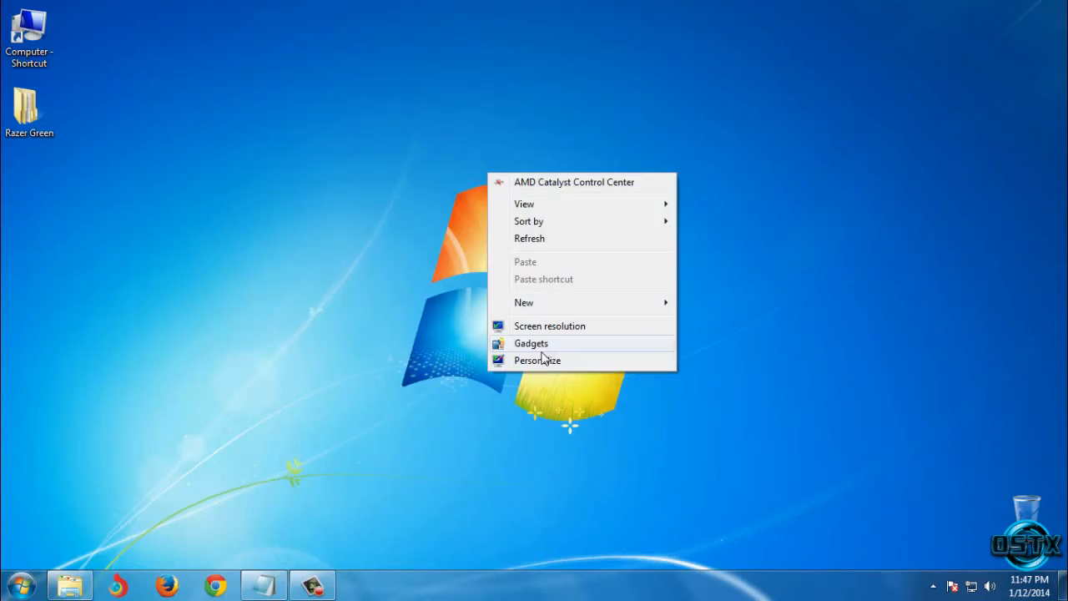
Apply the Razer Green theme from Personalization for a black desktop with green taskbar.
left_click(537, 360)
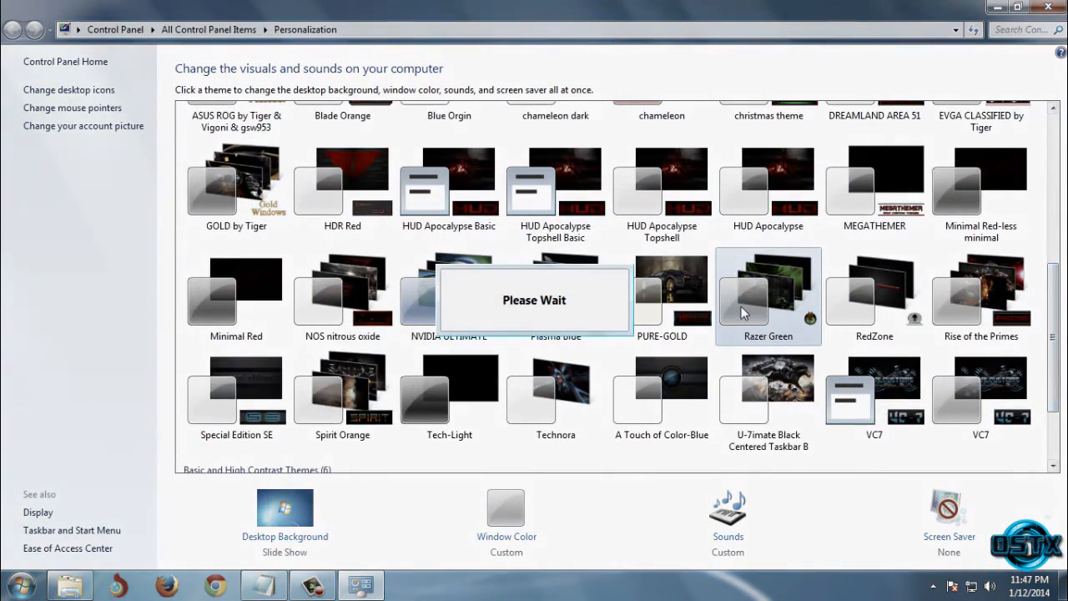
left_click(768, 297)
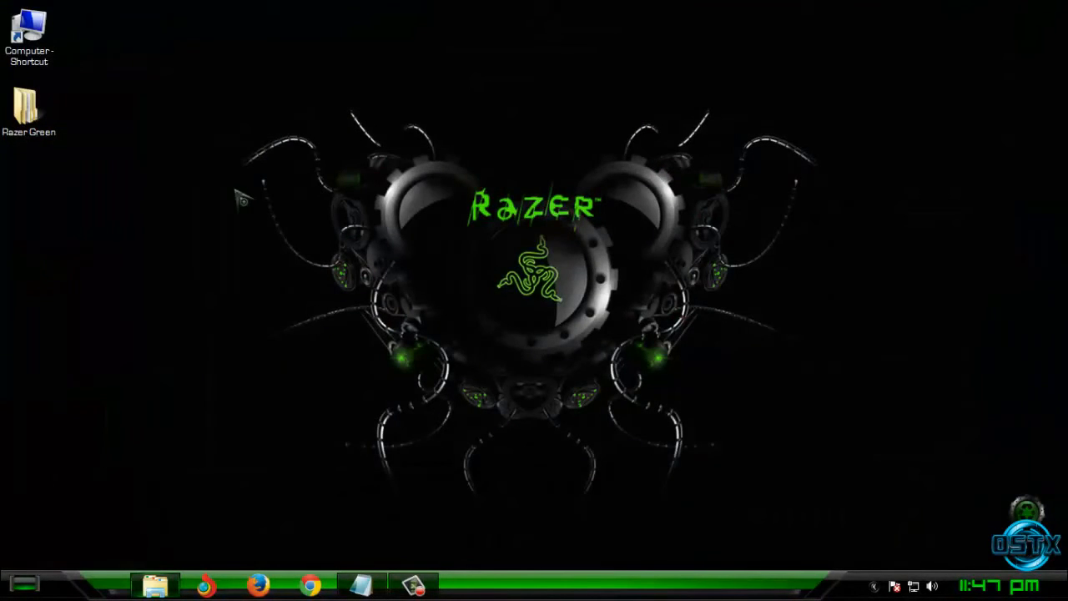
left_click(27, 109)
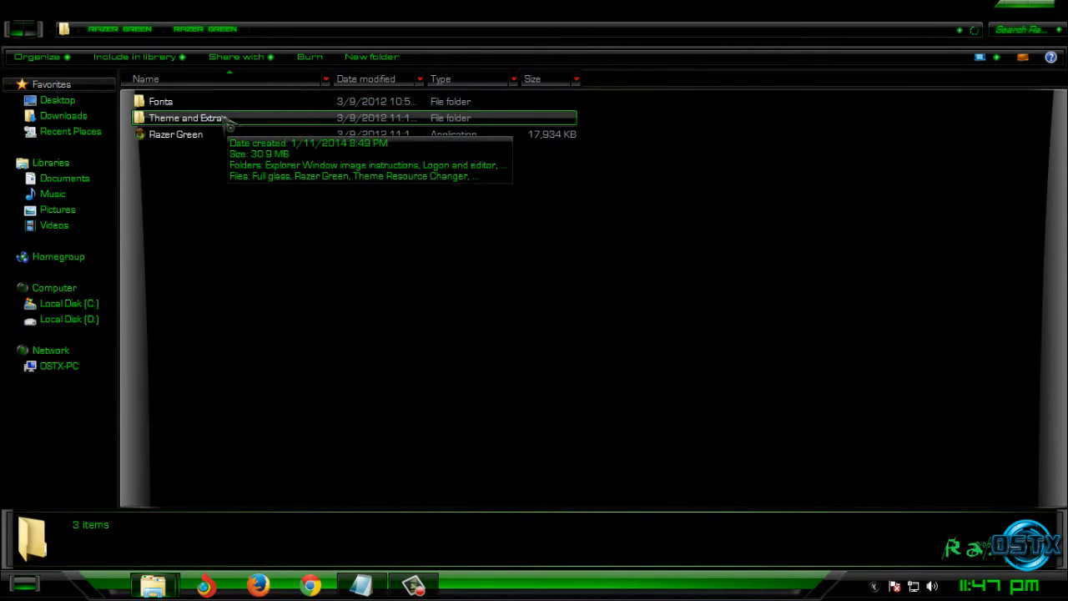
Browse into Theme and Extras > Logon and editor and review the logon image and Logon Editor.
double_click(186, 117)
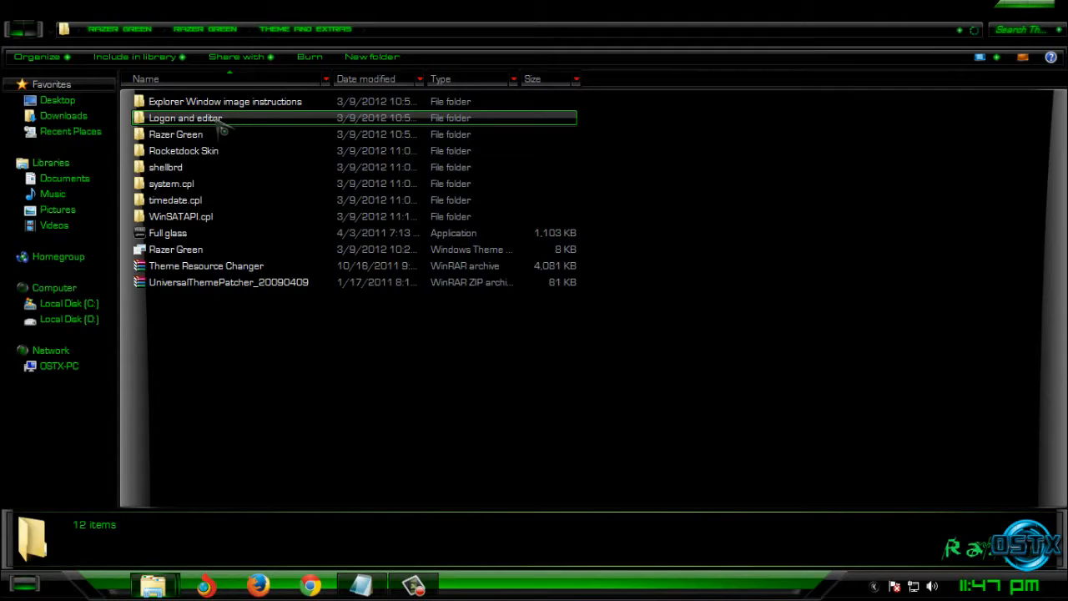
double_click(185, 117)
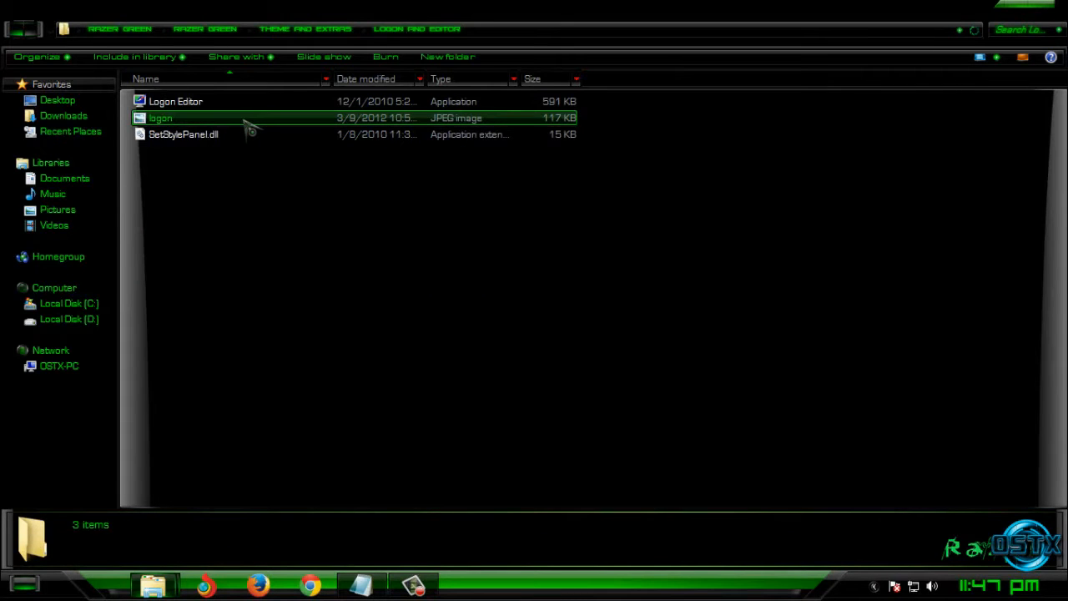
left_click(160, 117)
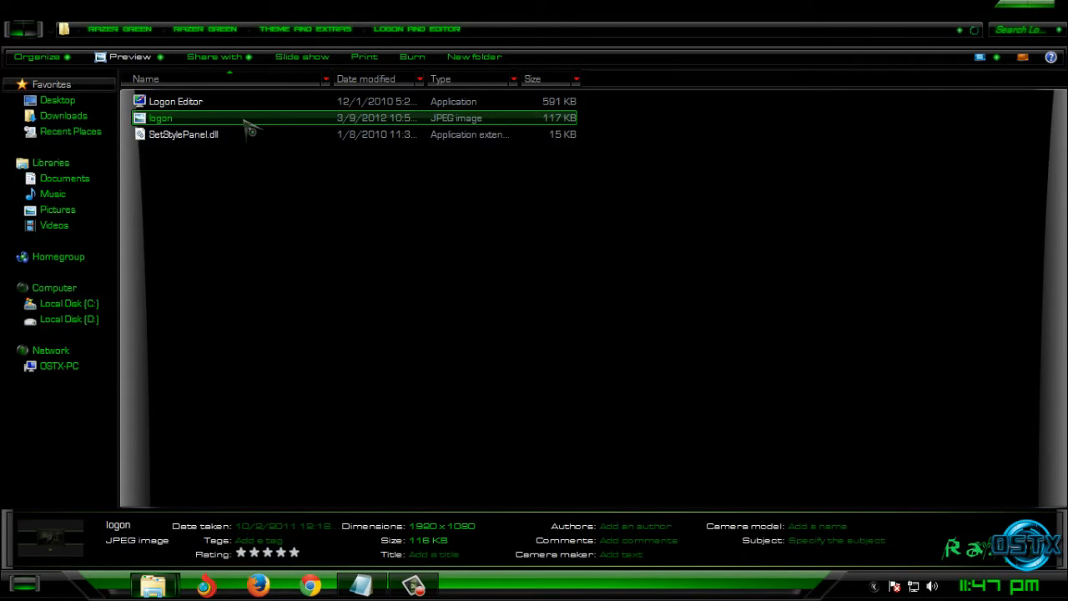
left_click(176, 102)
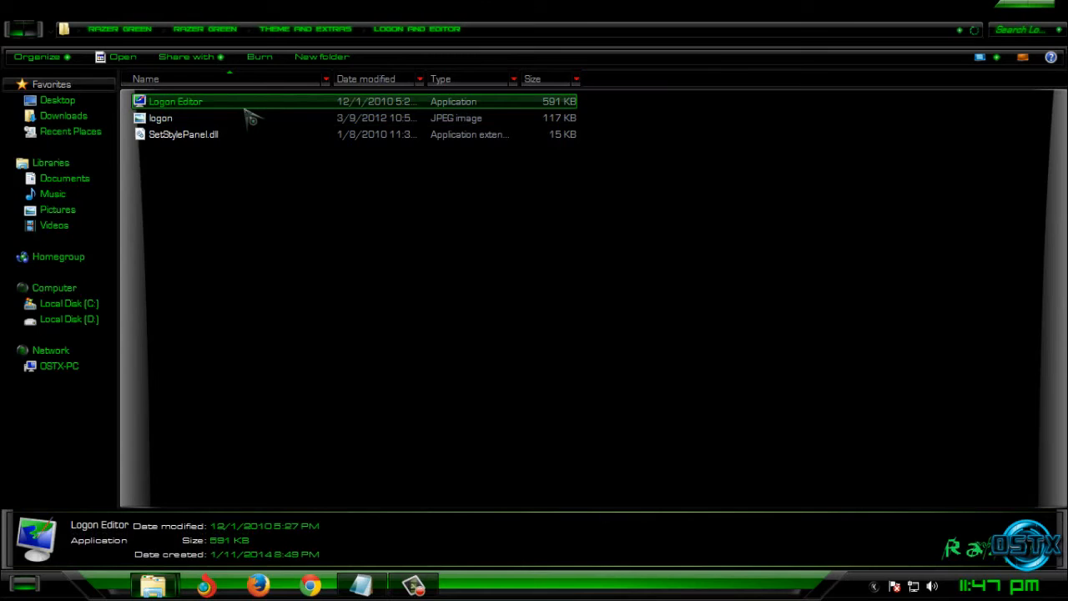
mouse_move(592, 320)
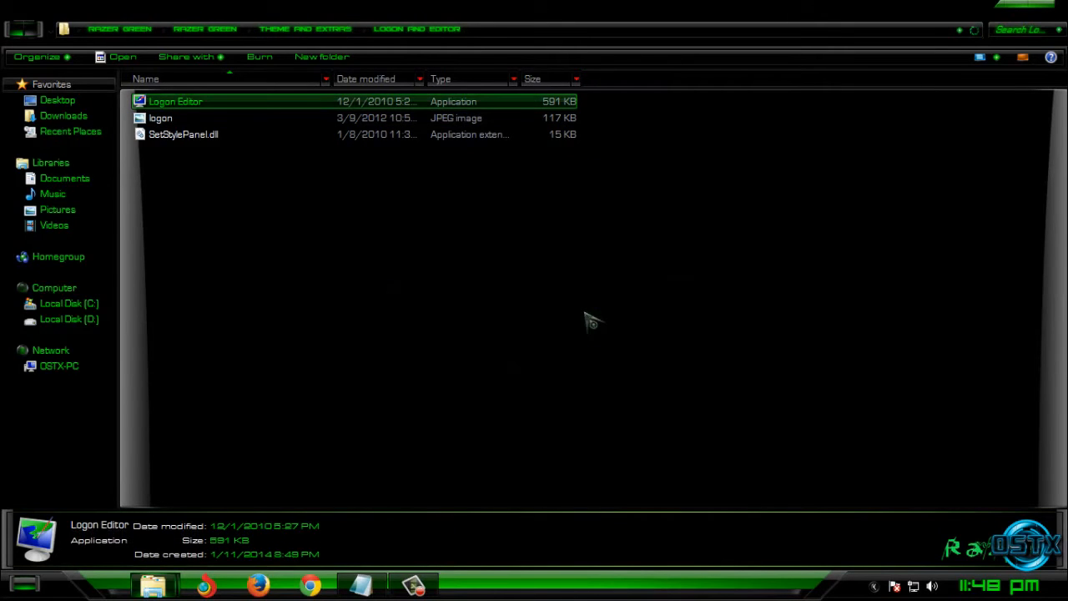
Load the green logon JPEG as the background image in Logon Editor.
double_click(175, 102)
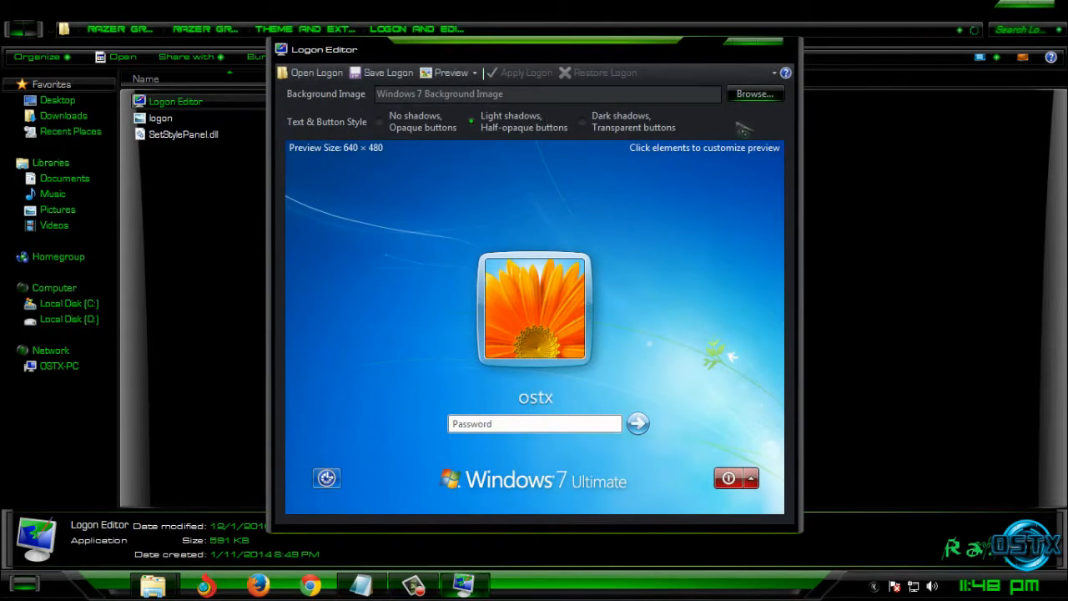
left_click(755, 93)
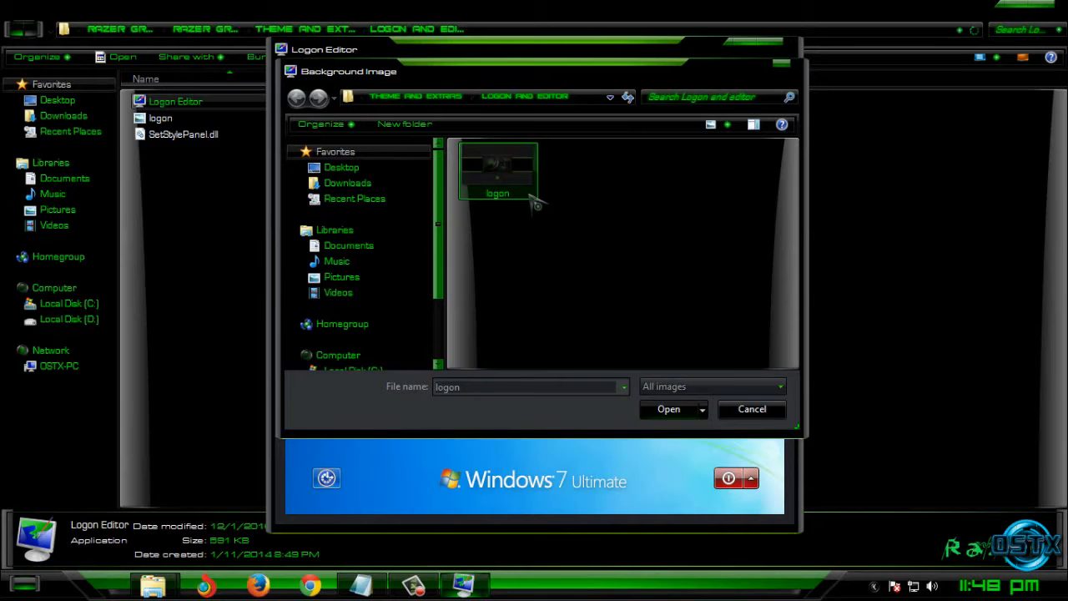
left_click(668, 409)
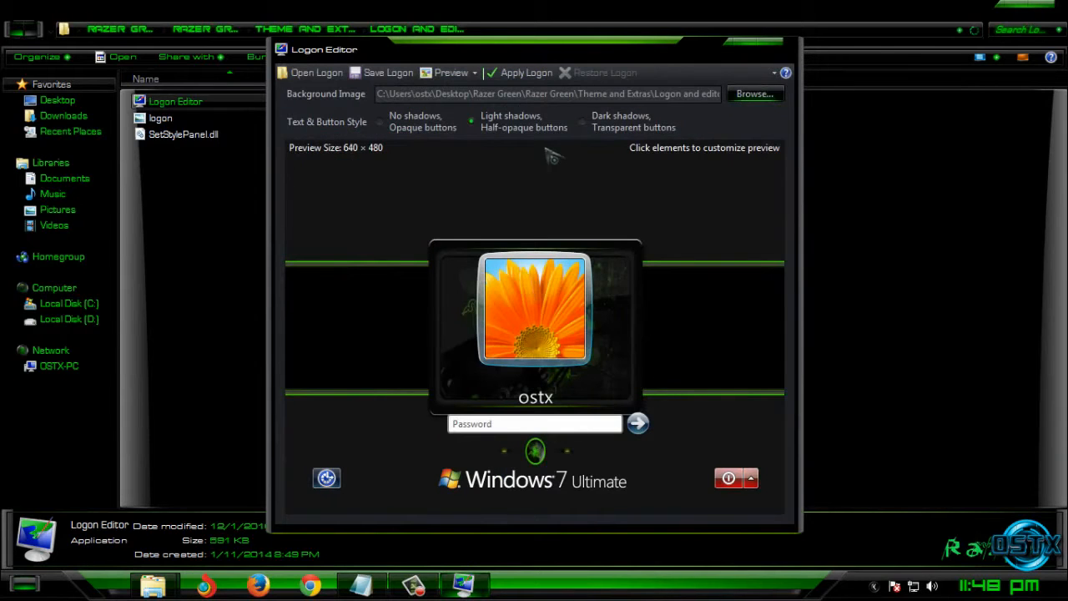
mouse_move(526, 80)
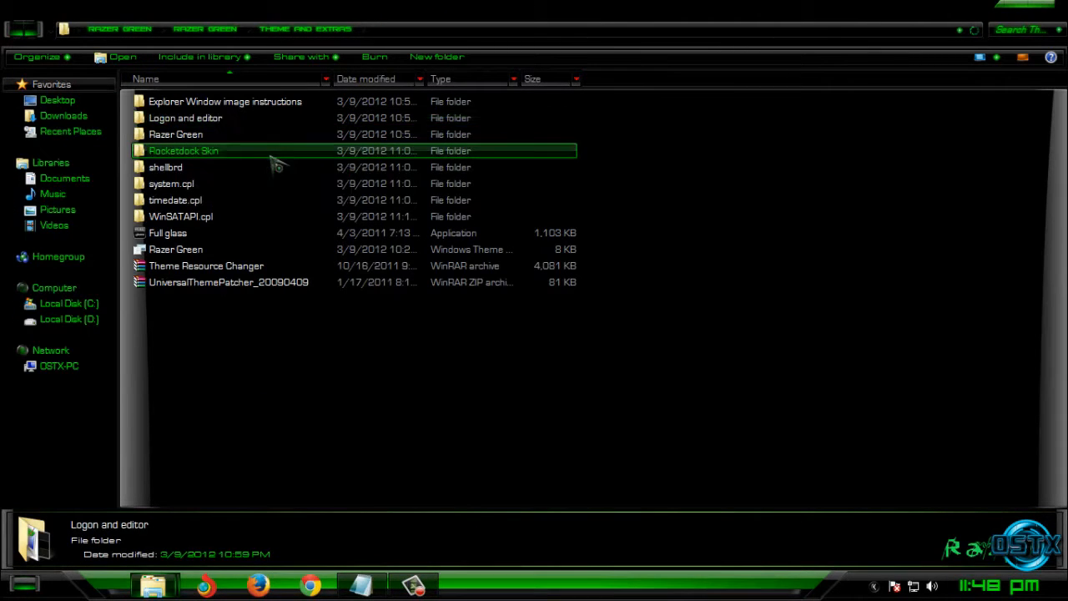
Copy the Razer Green skin into D:\Program Files\Rocketdock\skins.
double_click(184, 150)
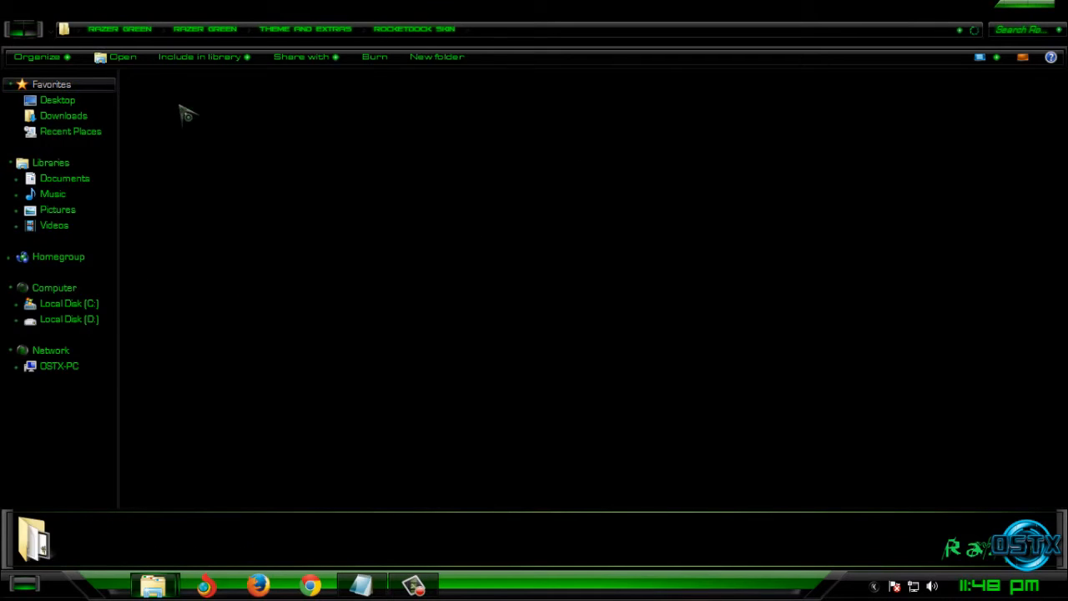
right_click(175, 101)
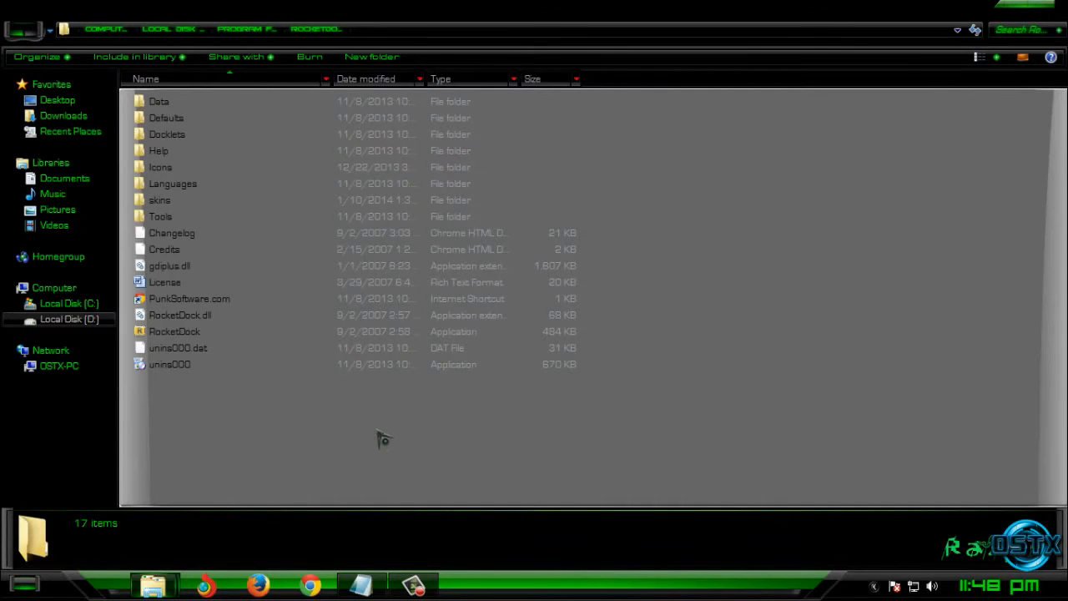
double_click(161, 201)
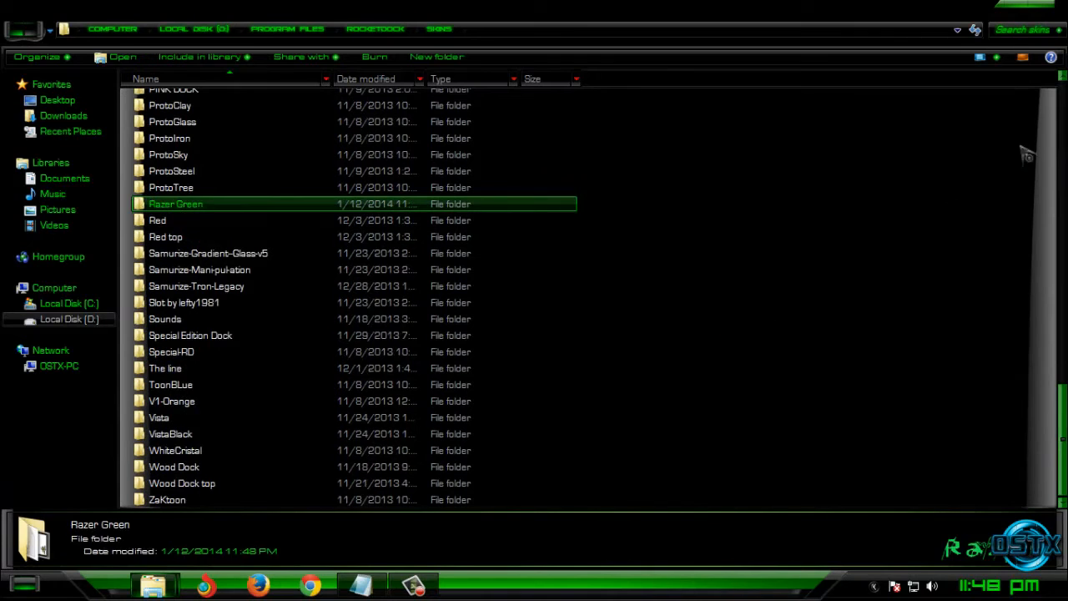
double_click(176, 203)
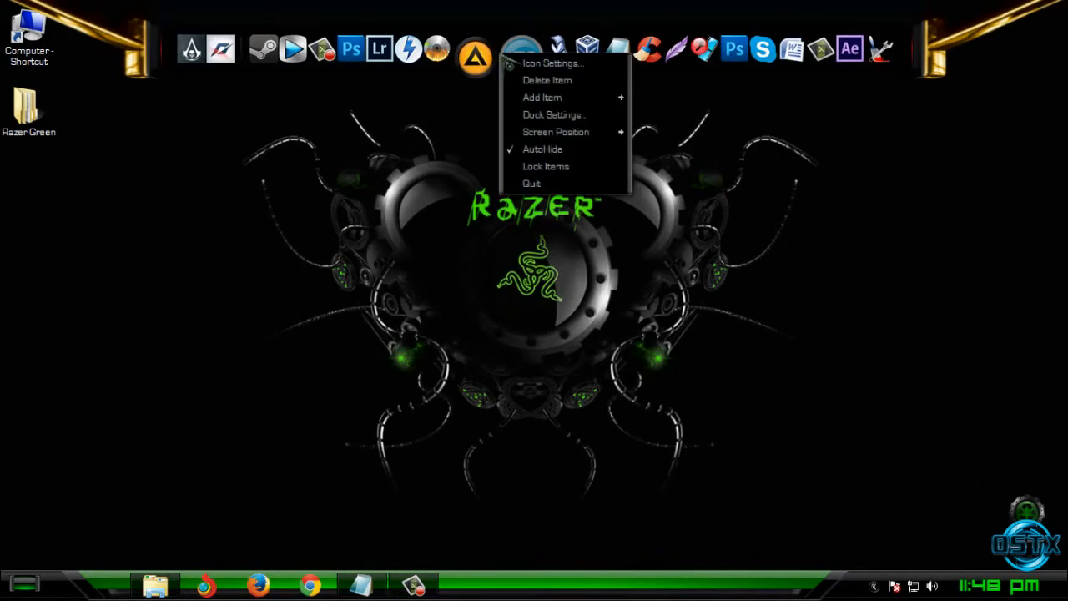
Set RocketDock's dock style to the Razer Green theme and return to the theme folder.
left_click(554, 113)
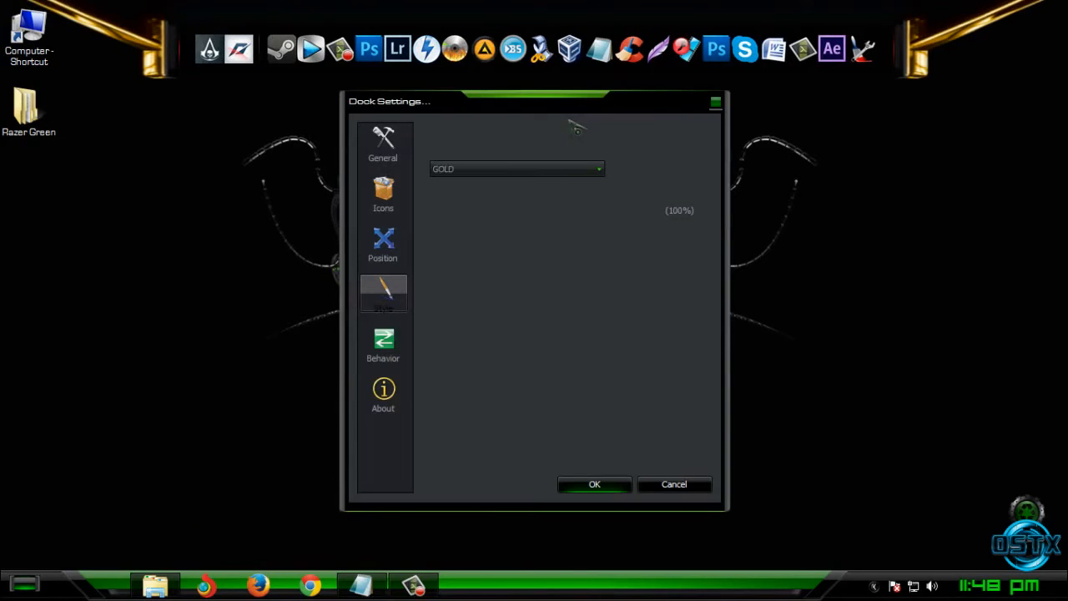
left_click(515, 169)
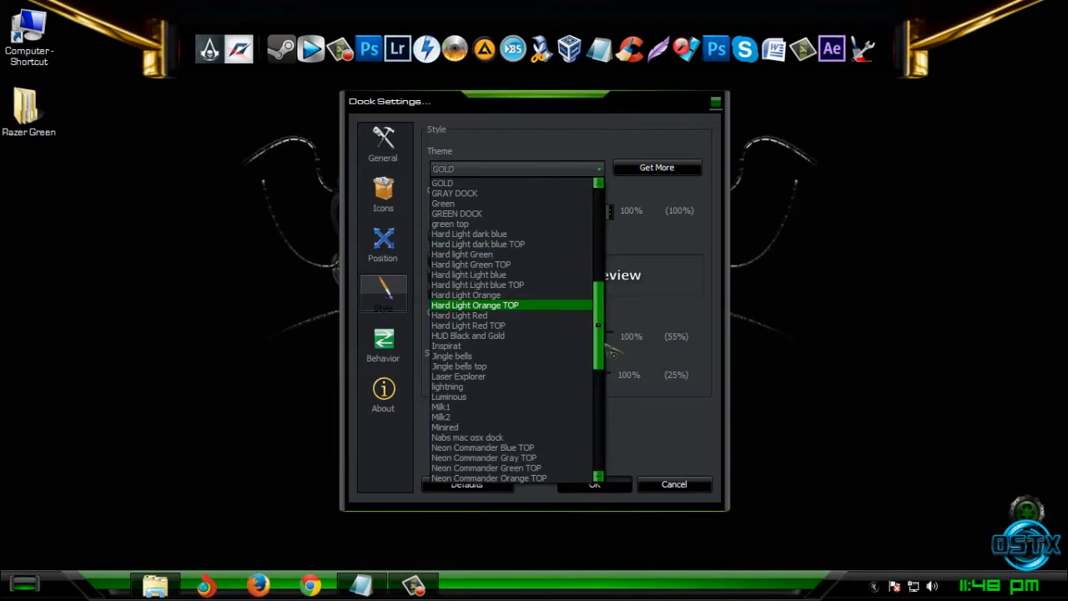
scroll("down", 3)
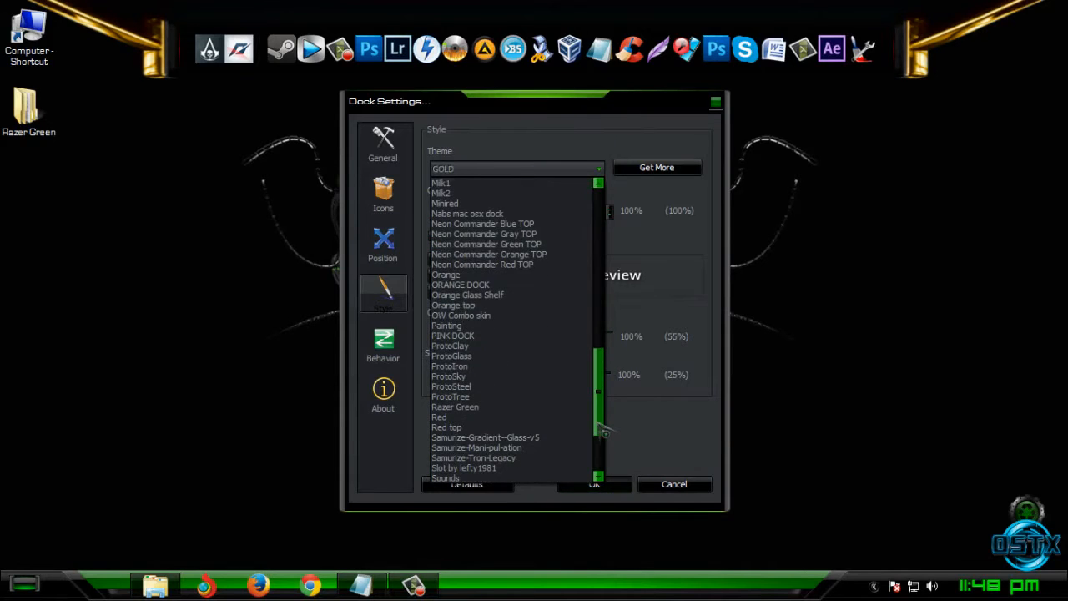
left_click(456, 407)
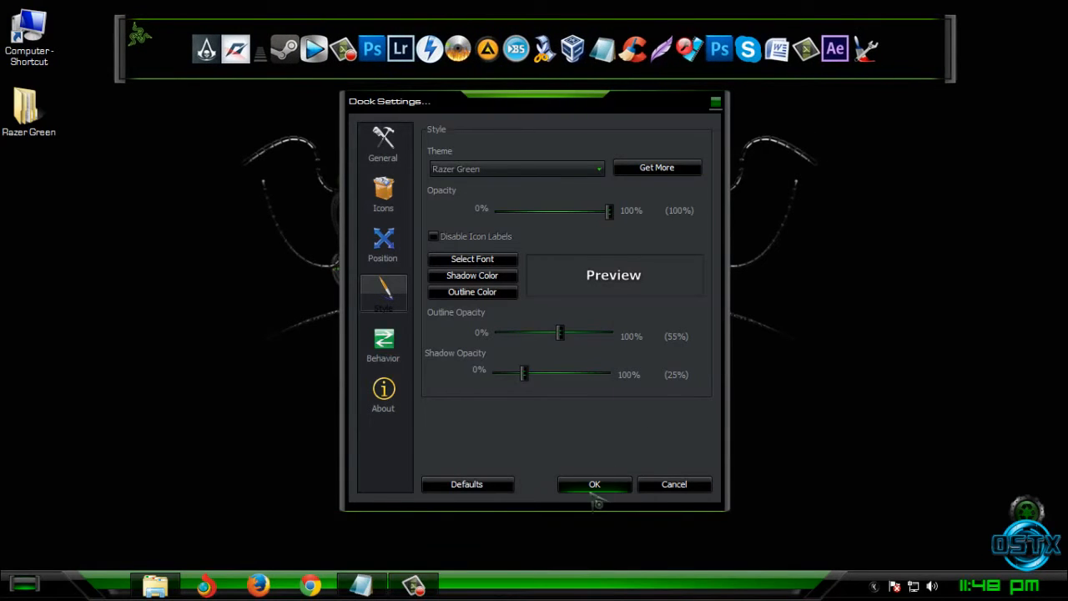
left_click(594, 484)
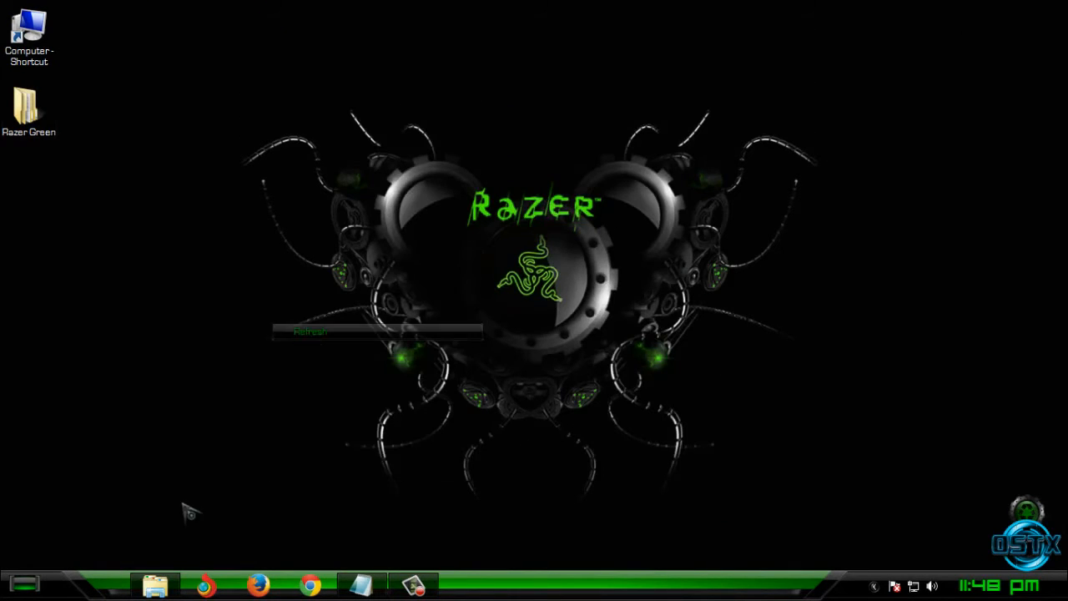
double_click(29, 107)
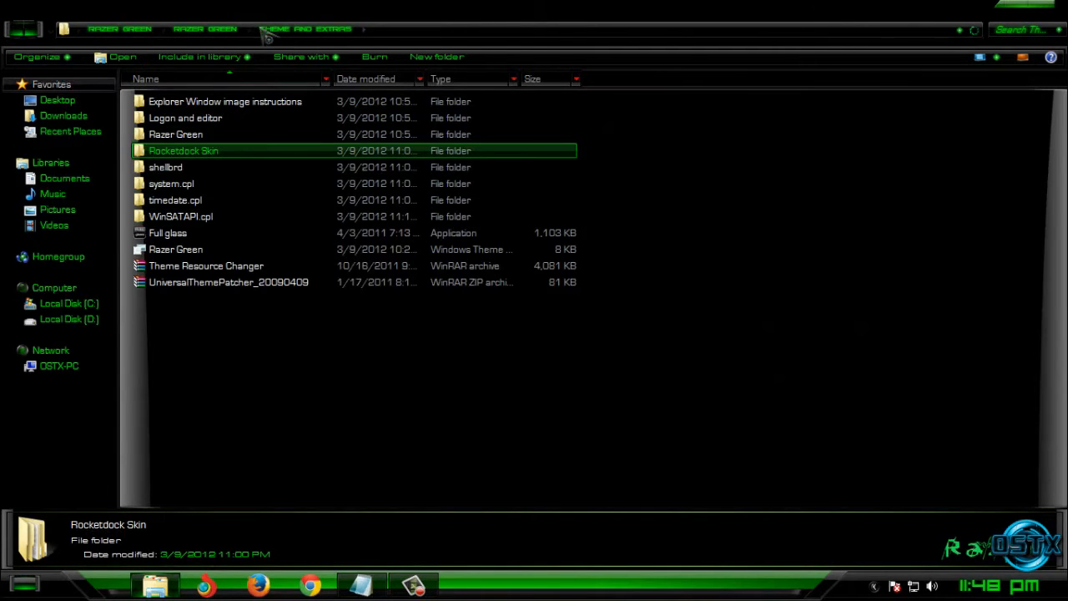
Run the Full glass program and view the transparent frame on the Computer window.
left_click(166, 233)
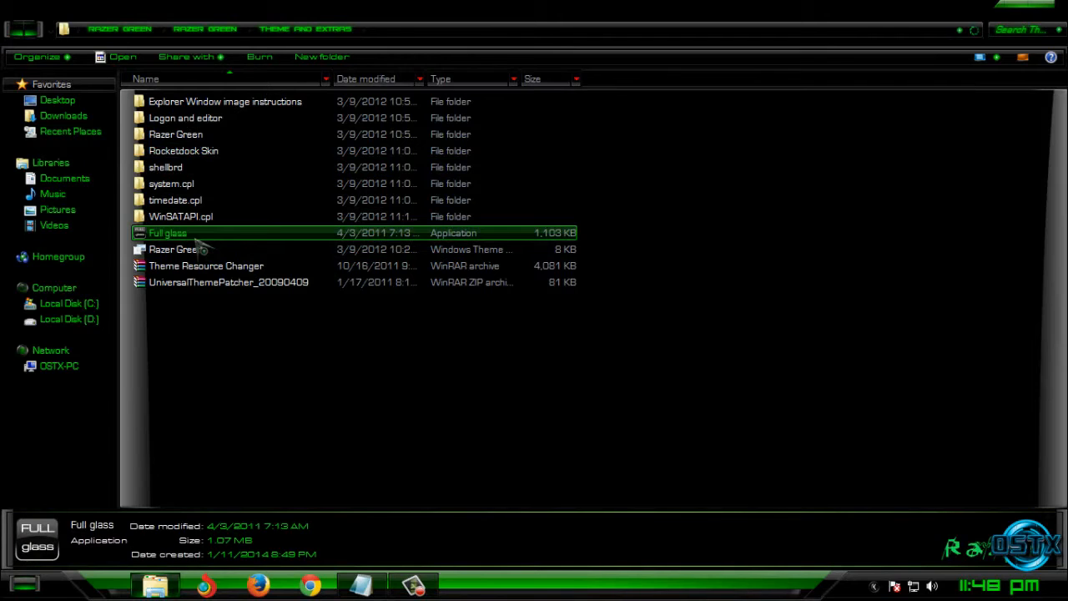
double_click(167, 234)
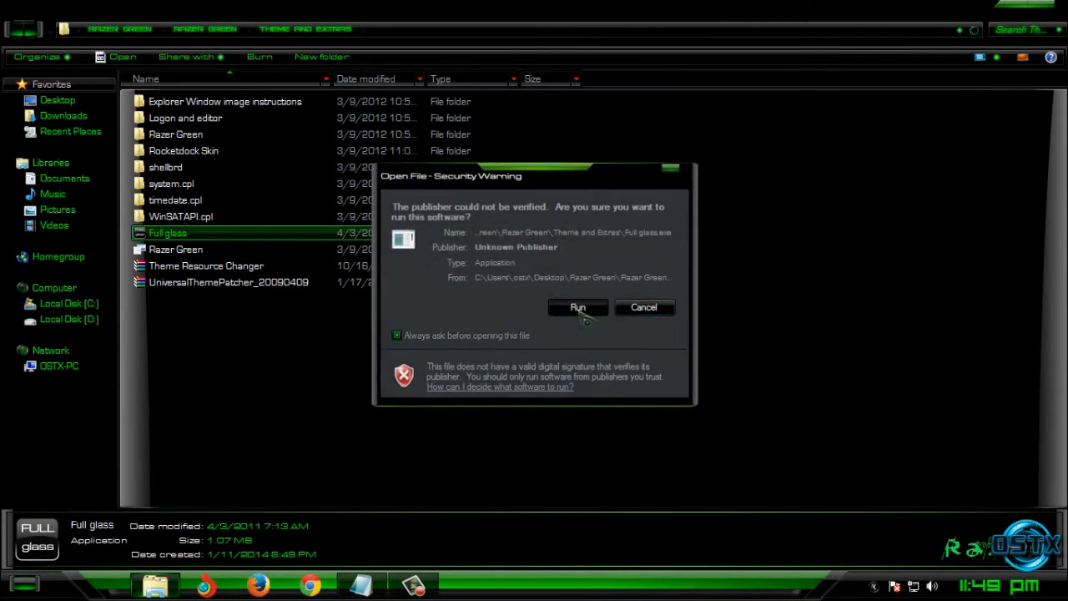
left_click(578, 307)
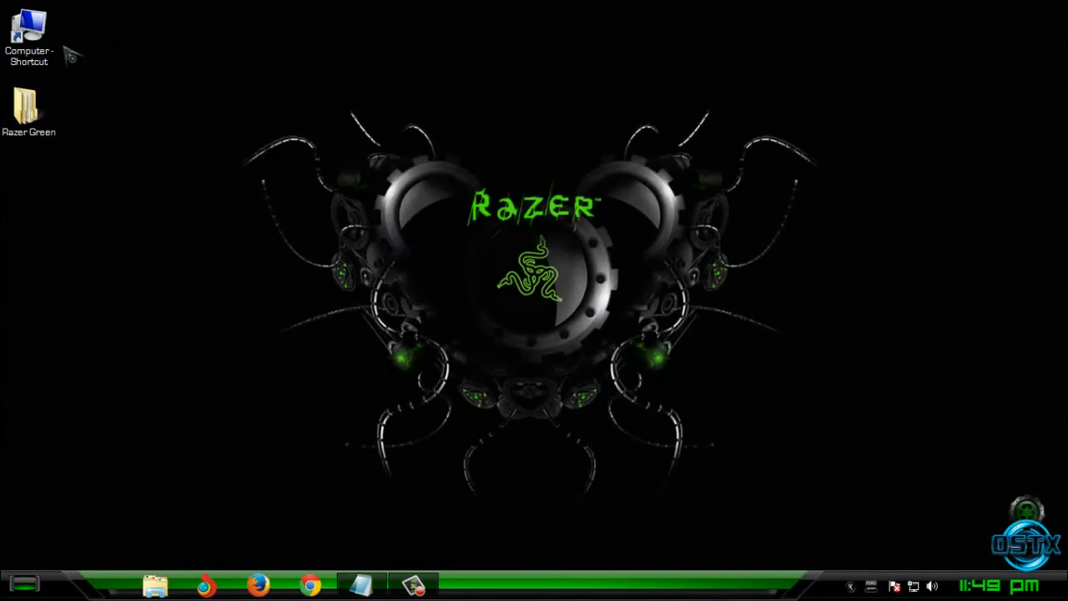
double_click(29, 27)
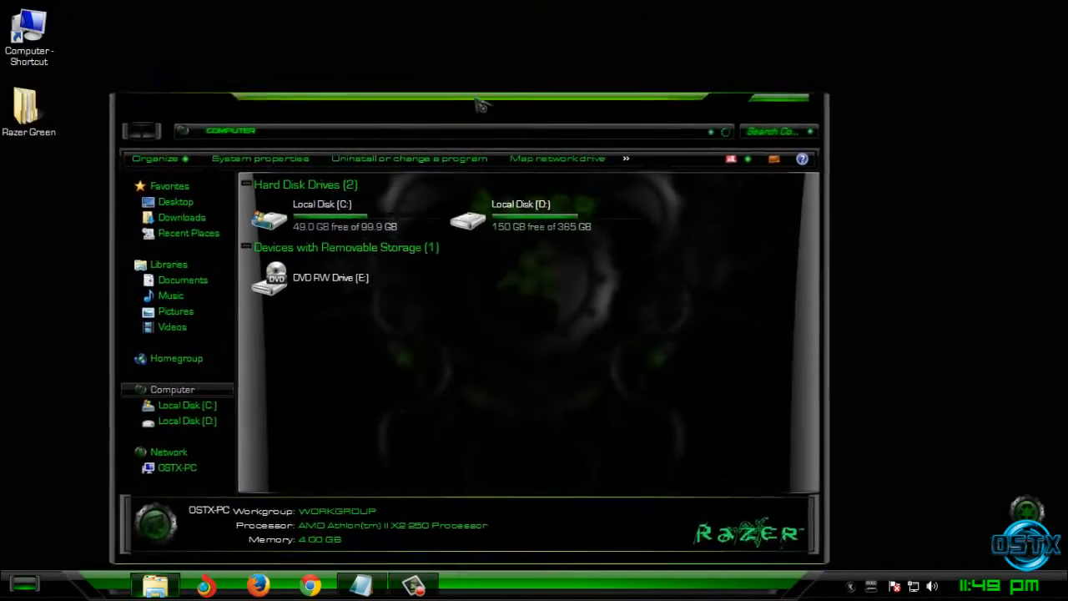